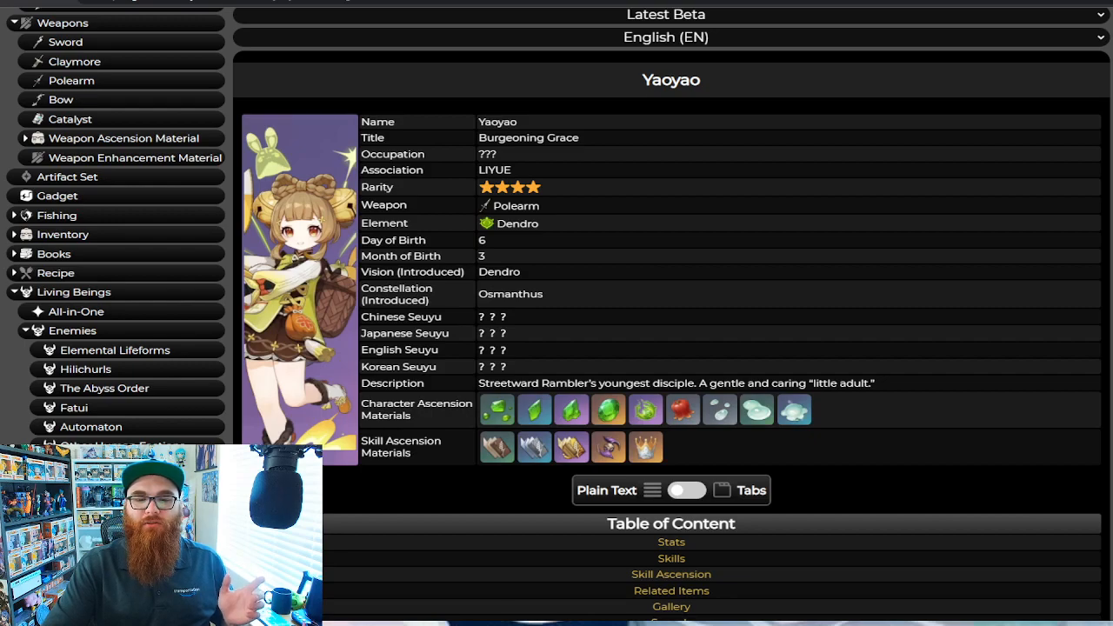
mouse_move(420, 579)
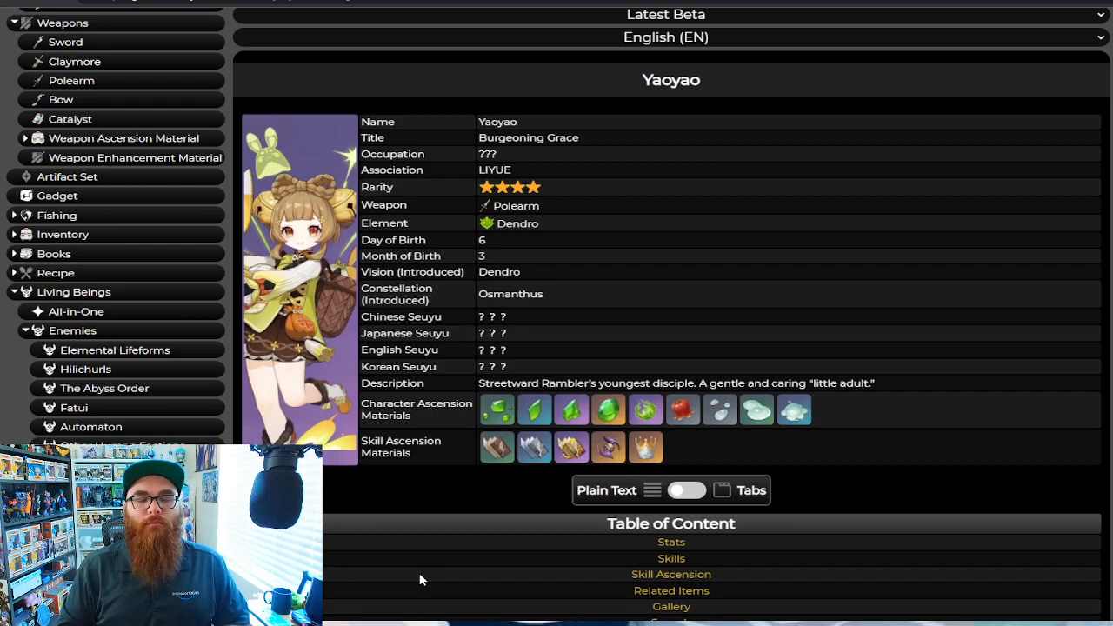
mouse_move(459, 533)
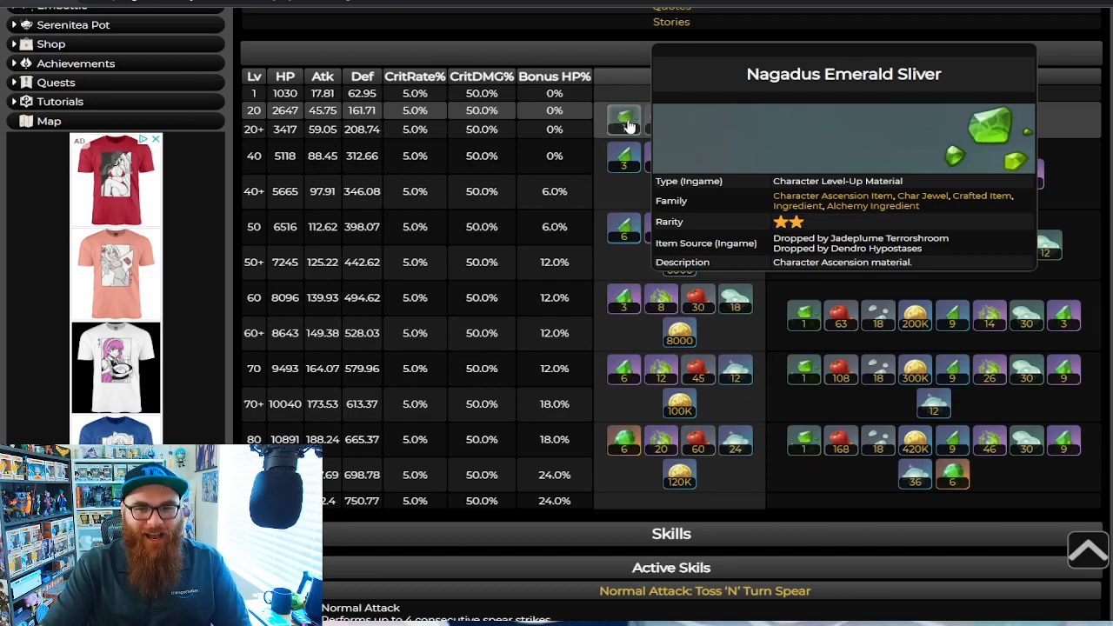
mouse_move(624, 157)
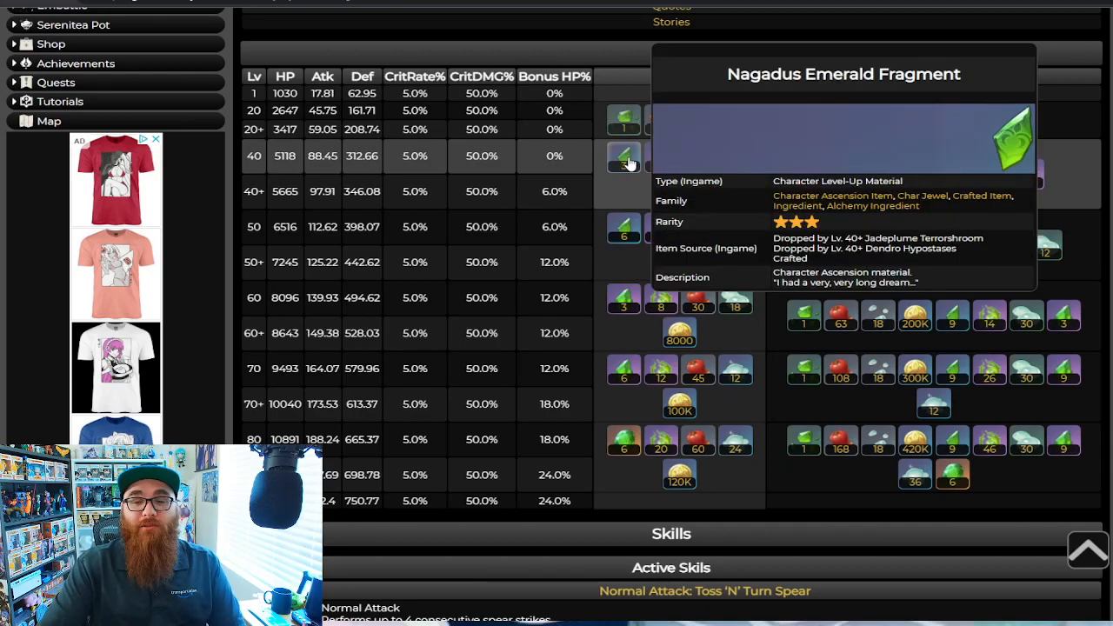
mouse_move(625, 298)
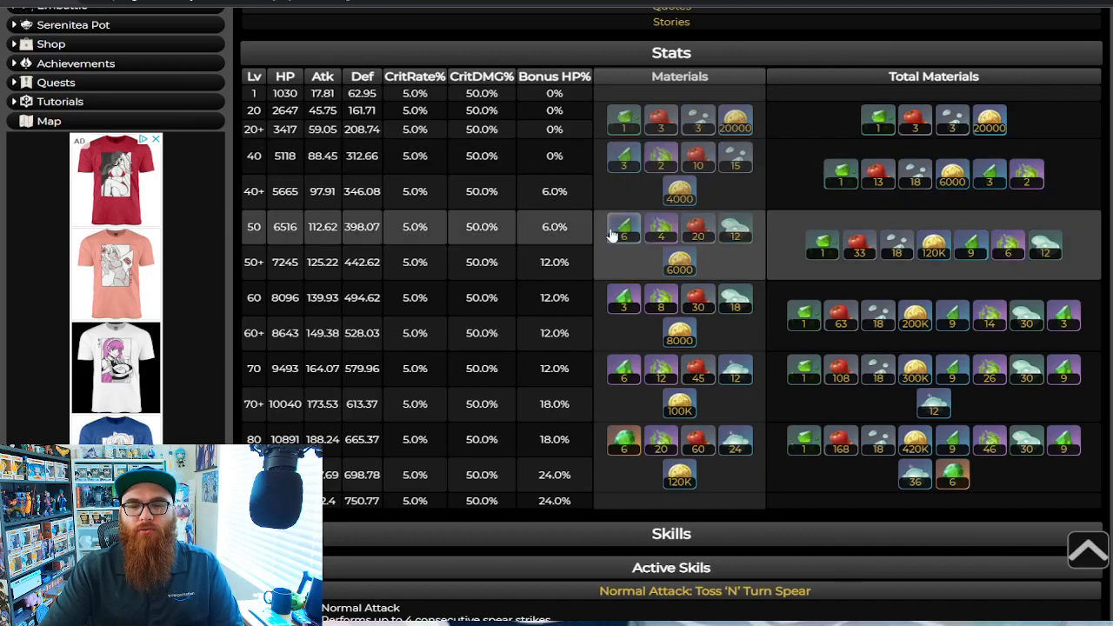
mouse_move(624, 227)
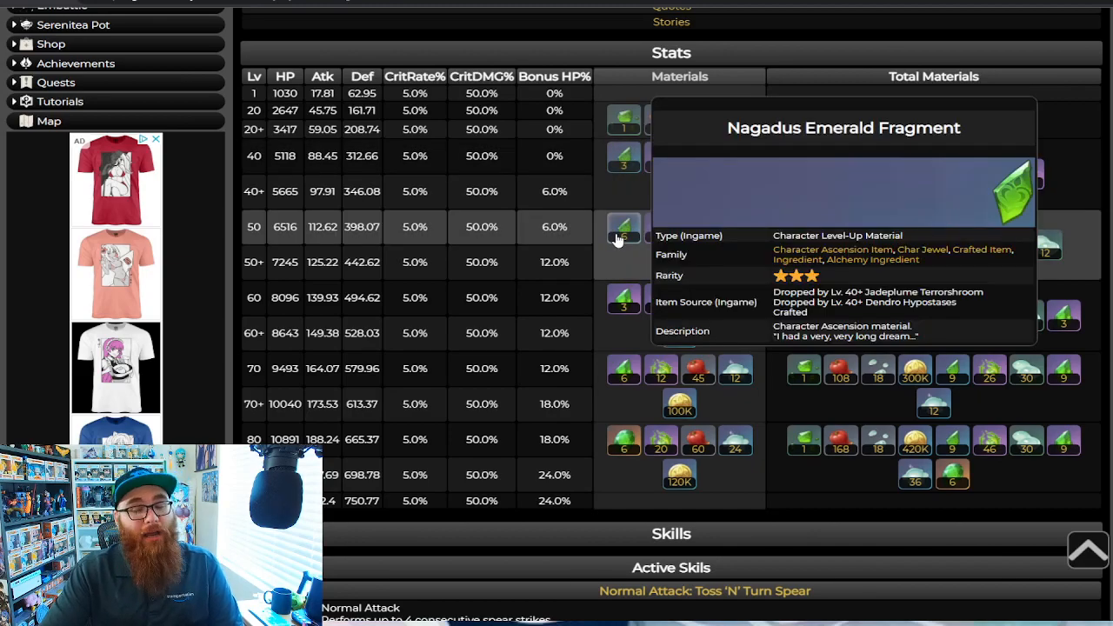
mouse_move(614, 201)
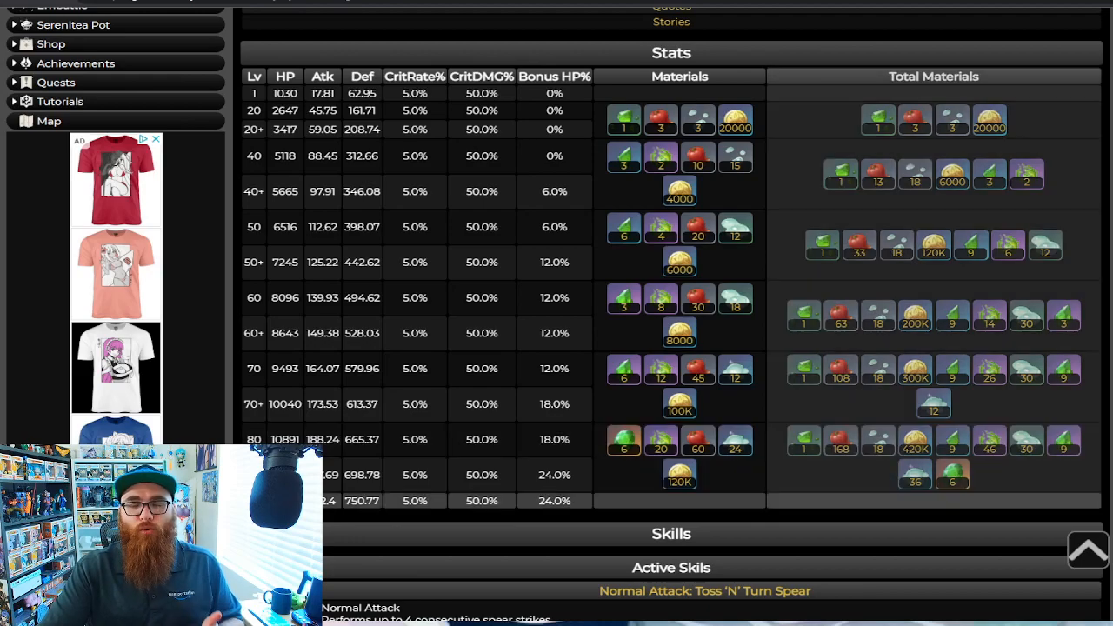
mouse_move(1022, 502)
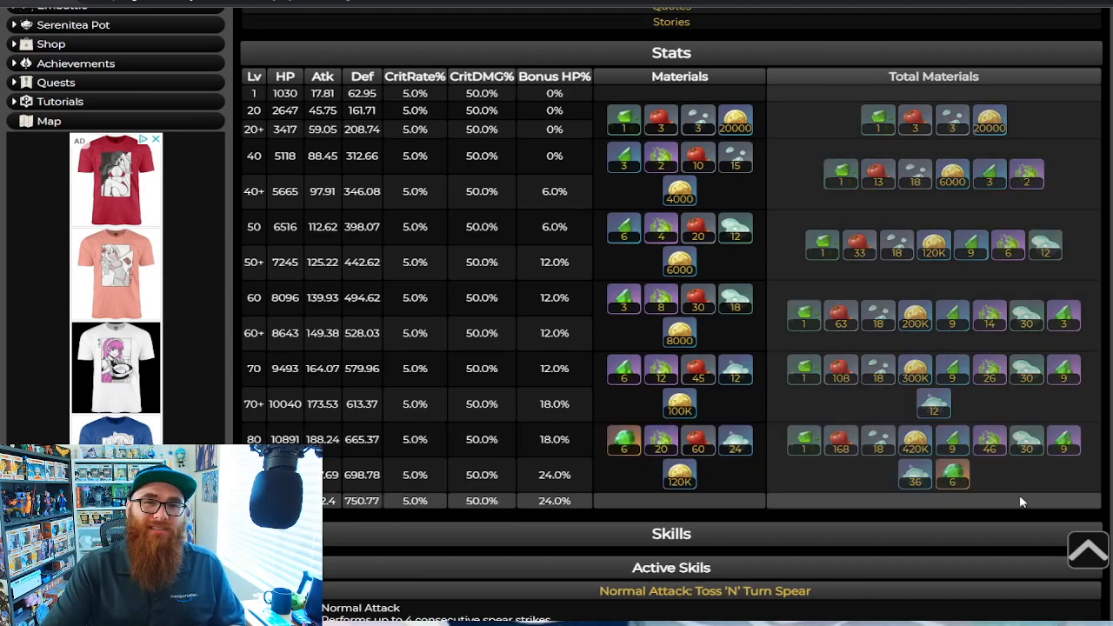
mouse_move(956, 511)
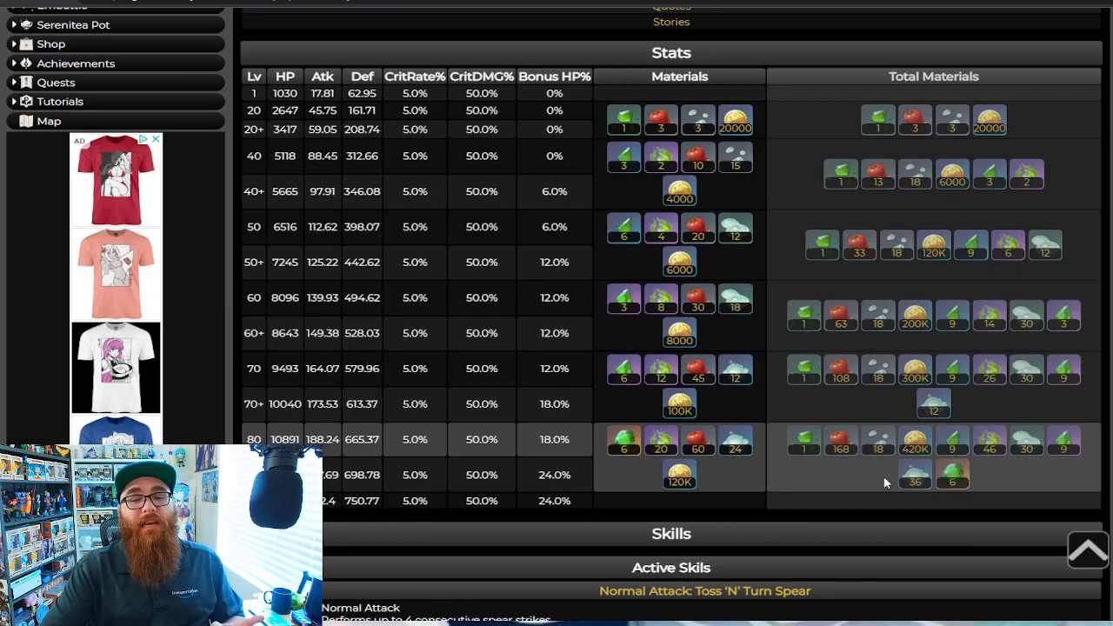
mouse_move(841, 448)
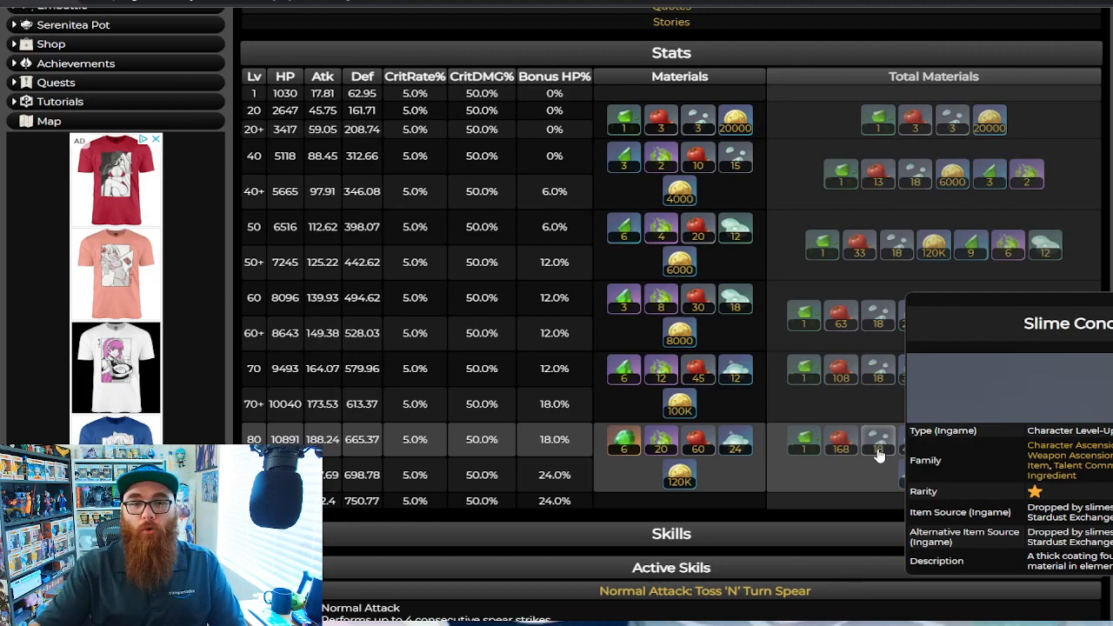
mouse_move(865, 459)
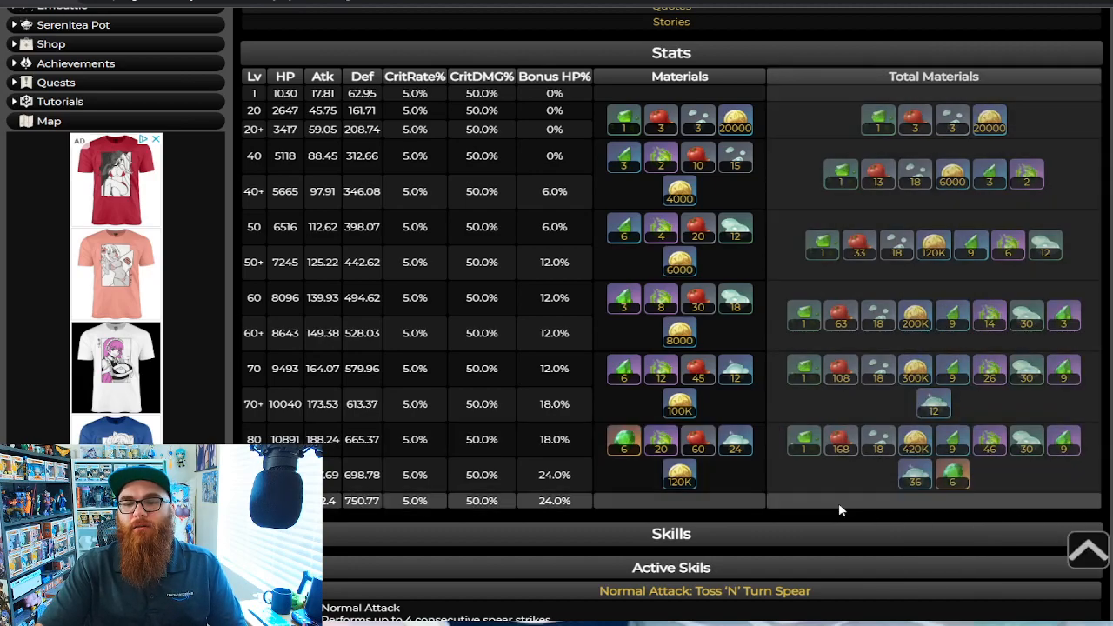
mouse_move(863, 506)
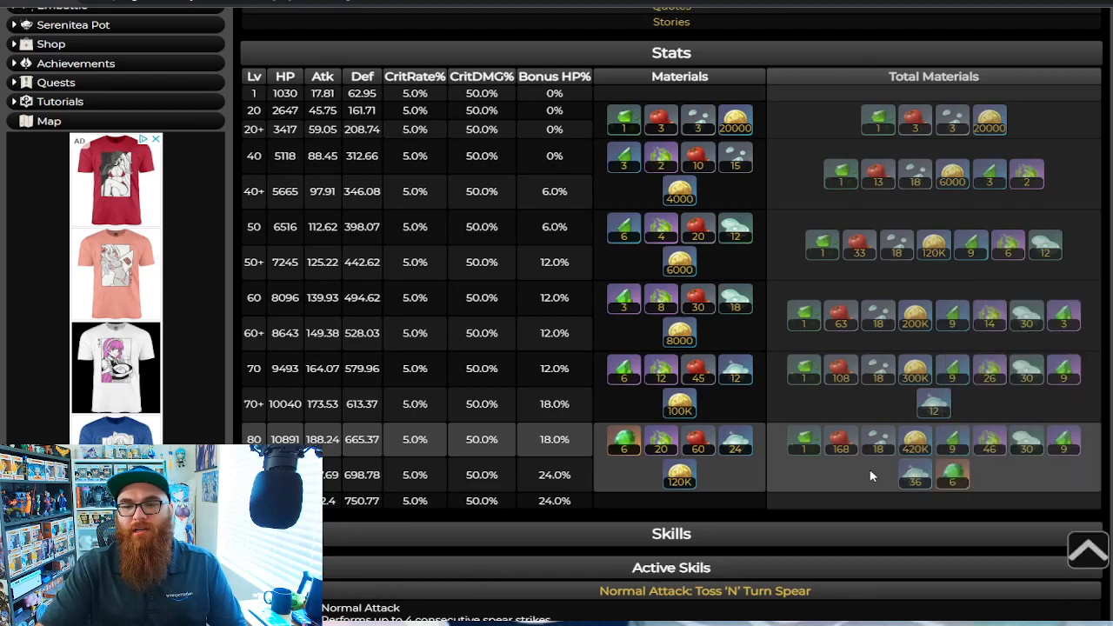
mouse_move(857, 507)
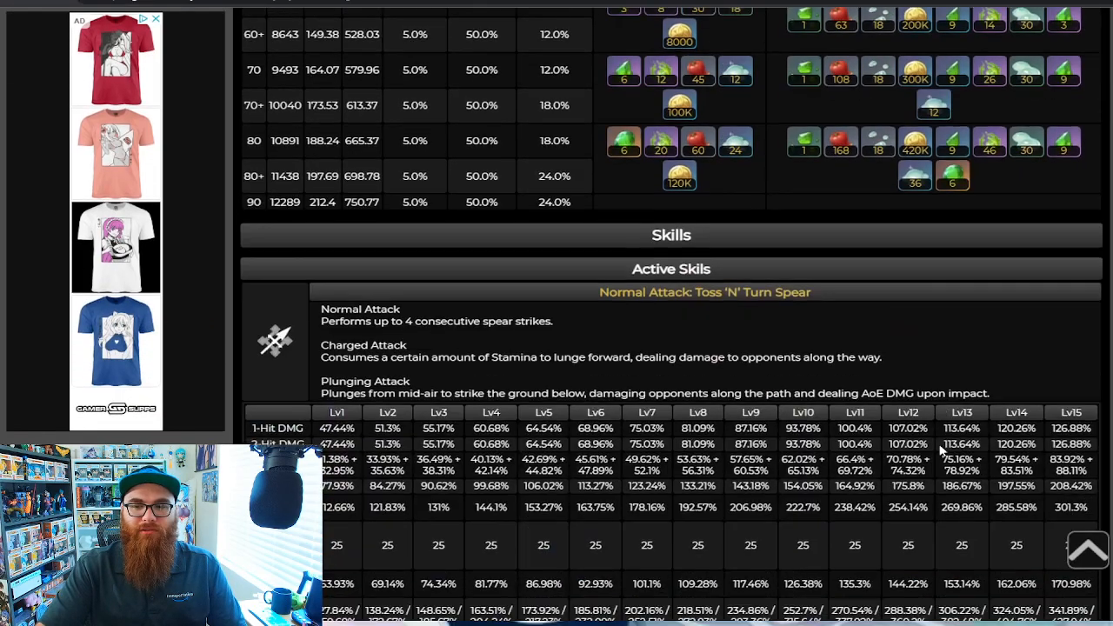
scroll("down", 3)
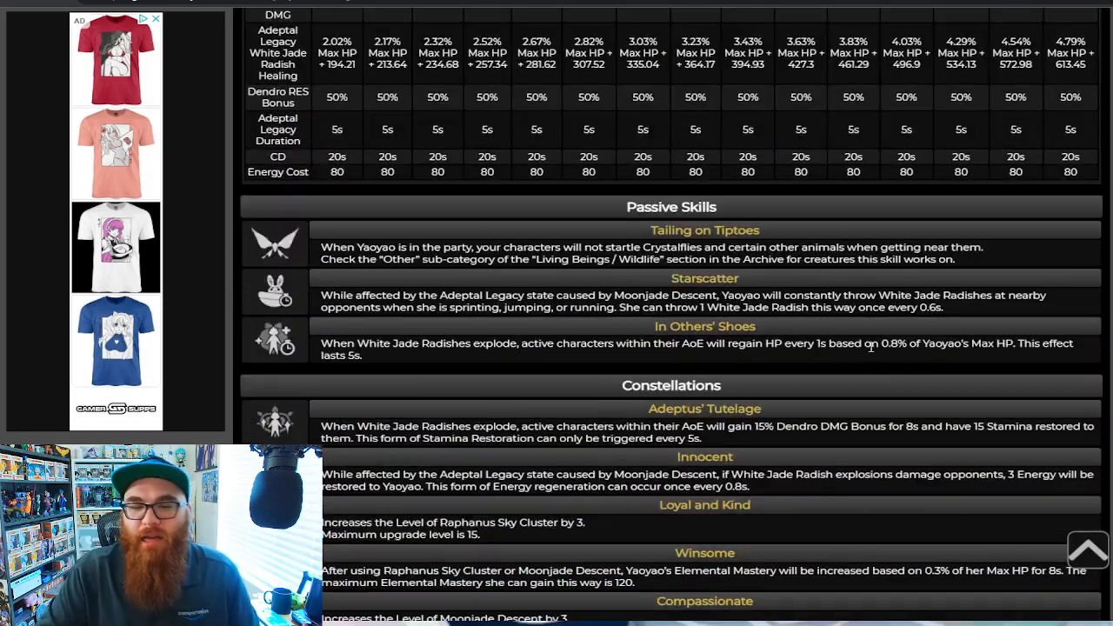
scroll("down", 3)
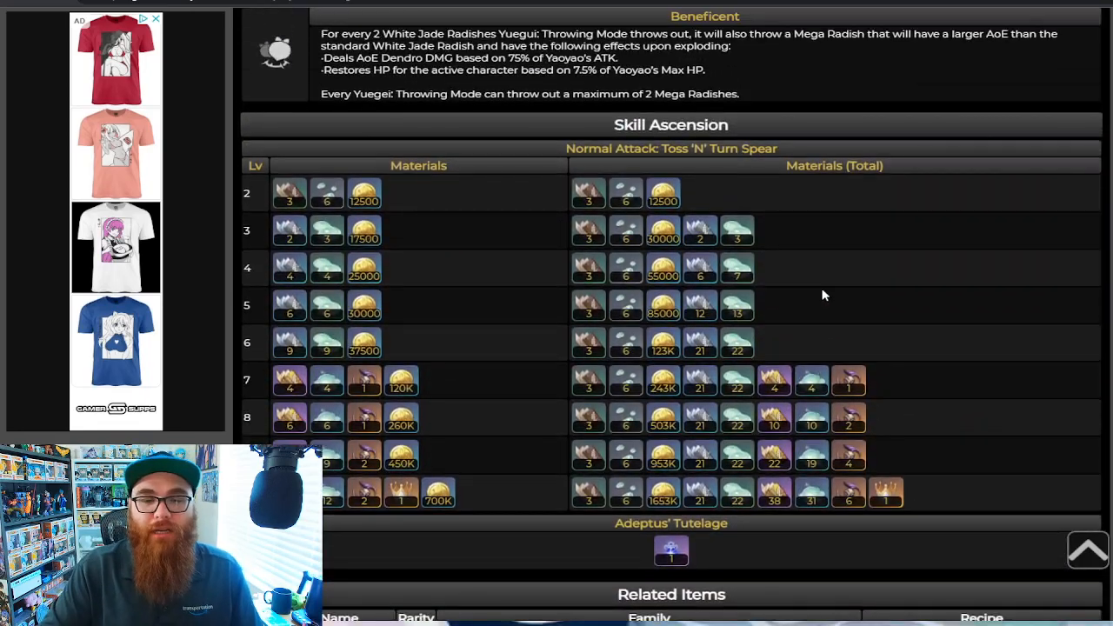
scroll("down", 3)
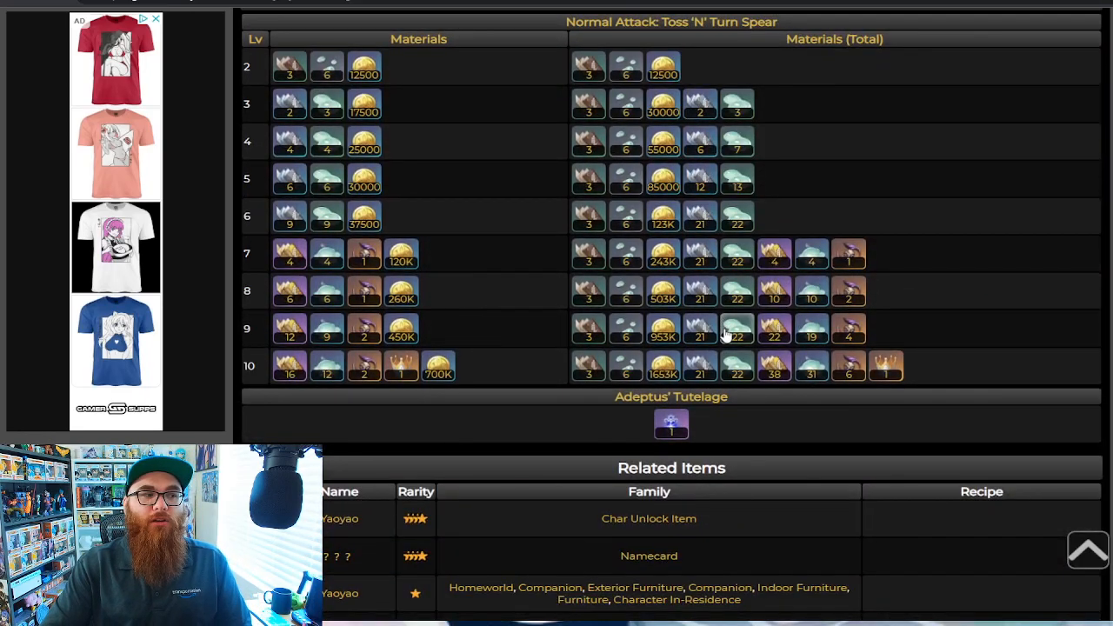
mouse_move(592, 226)
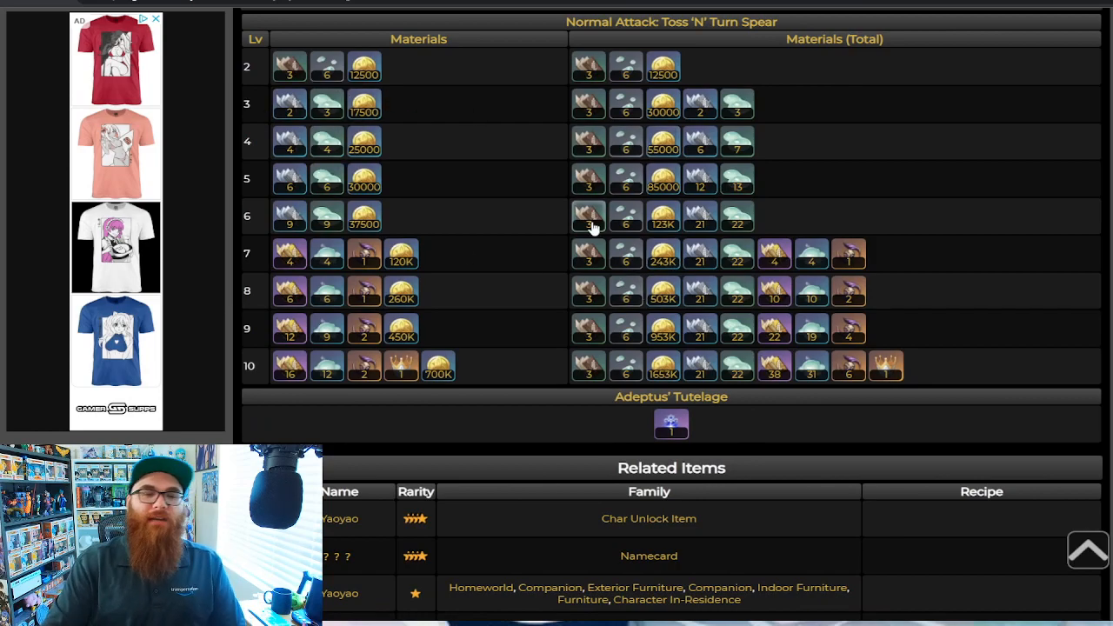
mouse_move(490, 322)
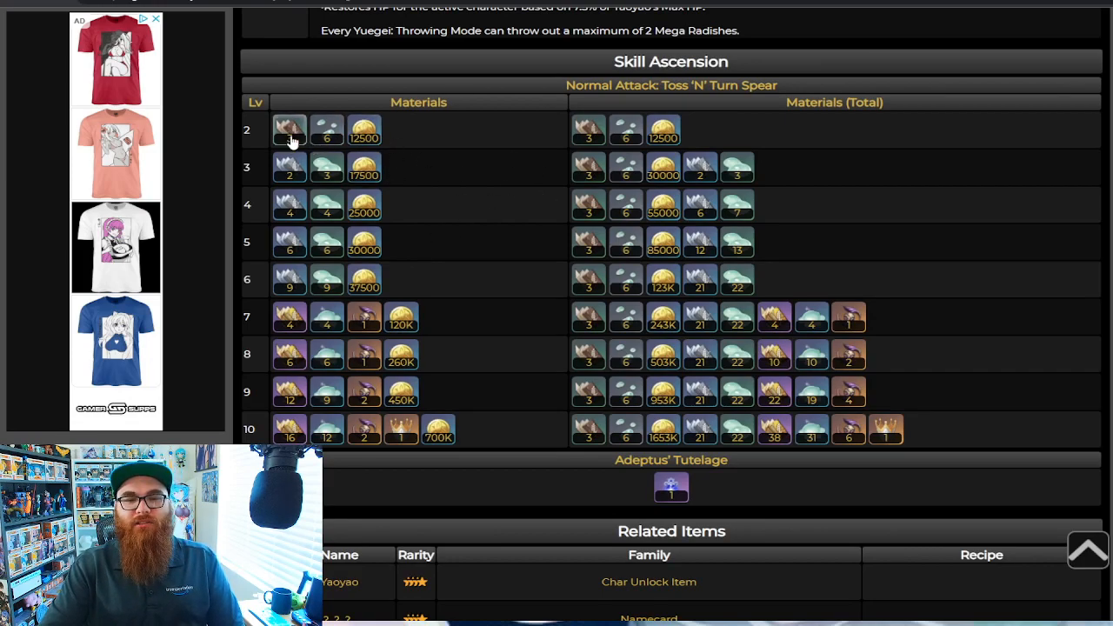
mouse_move(290, 129)
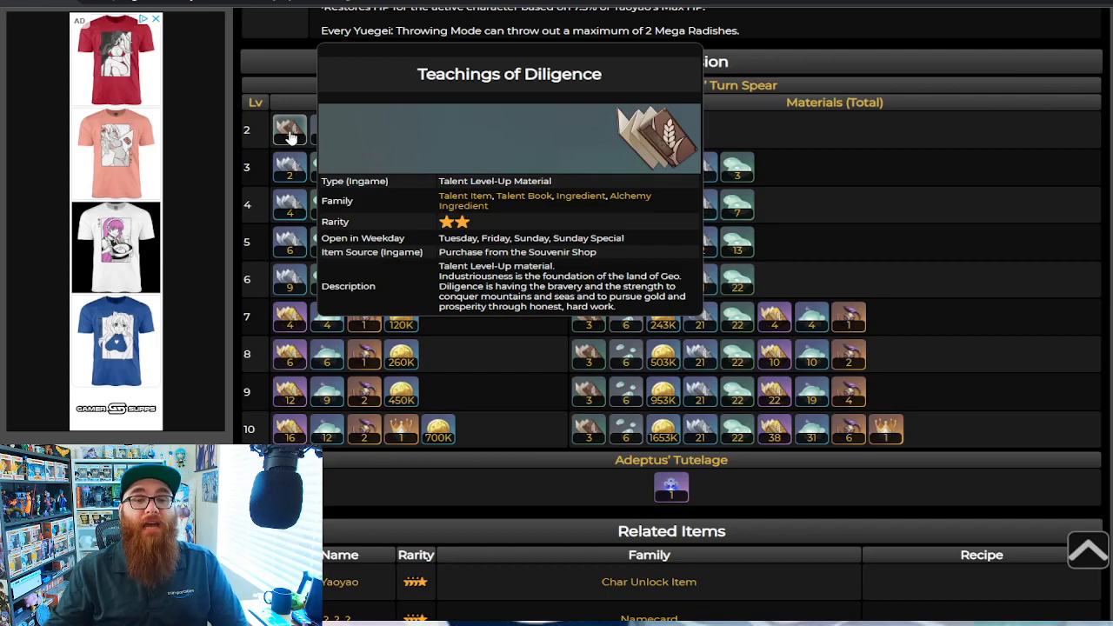
mouse_move(364, 207)
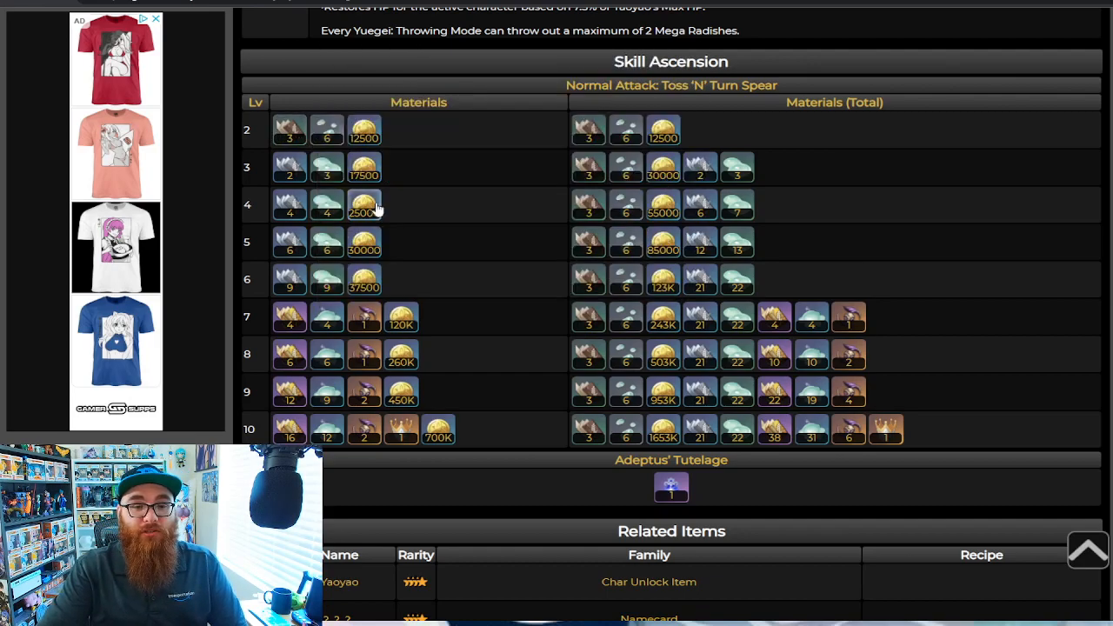
mouse_move(589, 427)
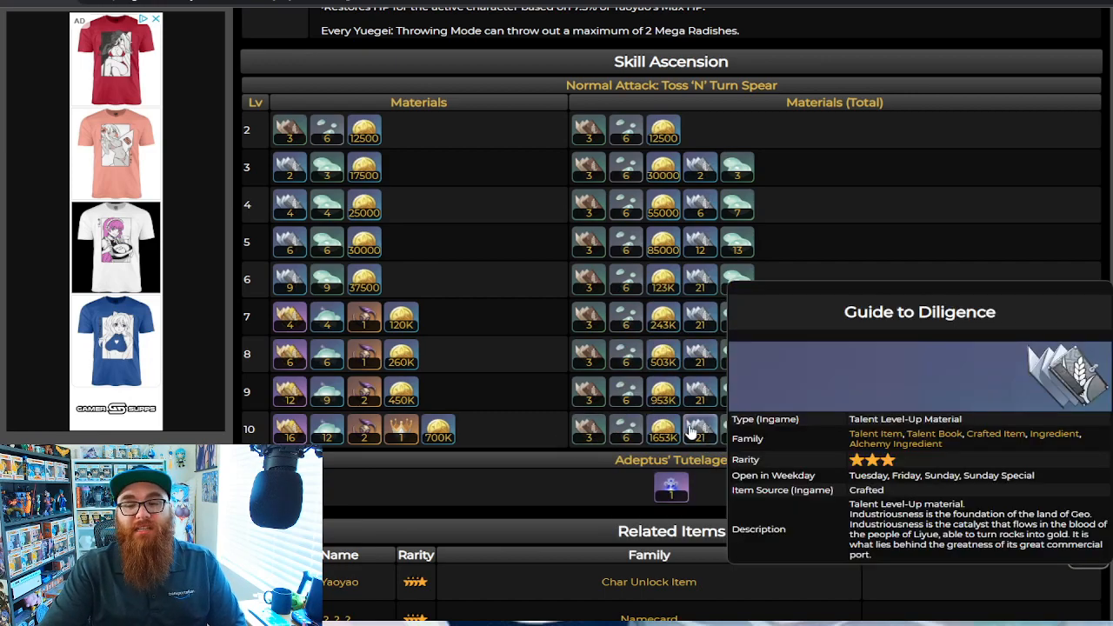
mouse_move(713, 426)
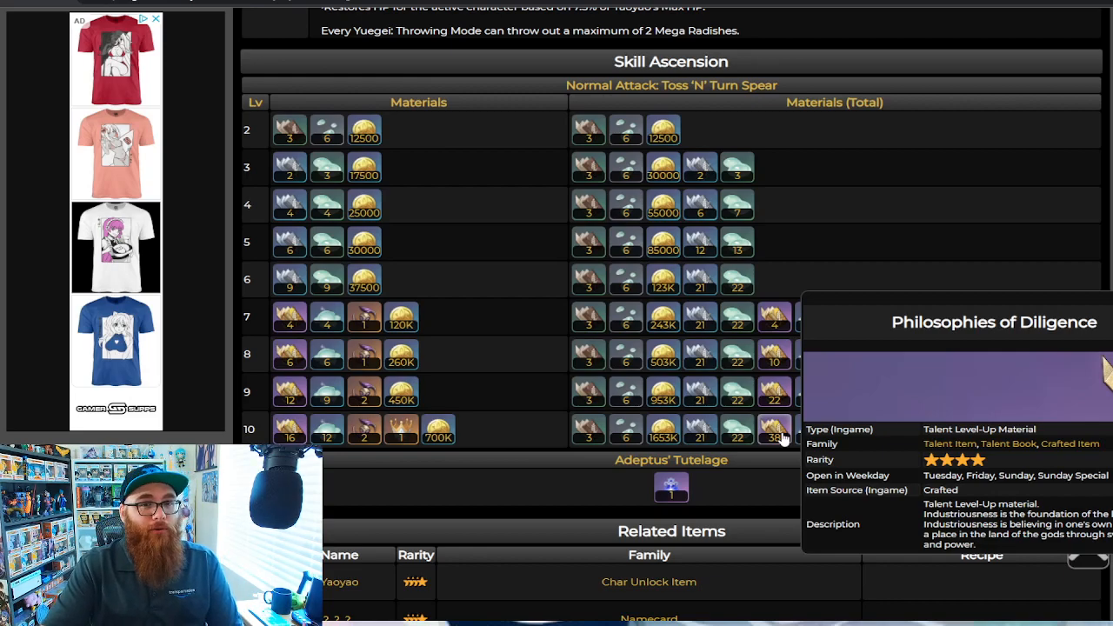
mouse_move(950, 296)
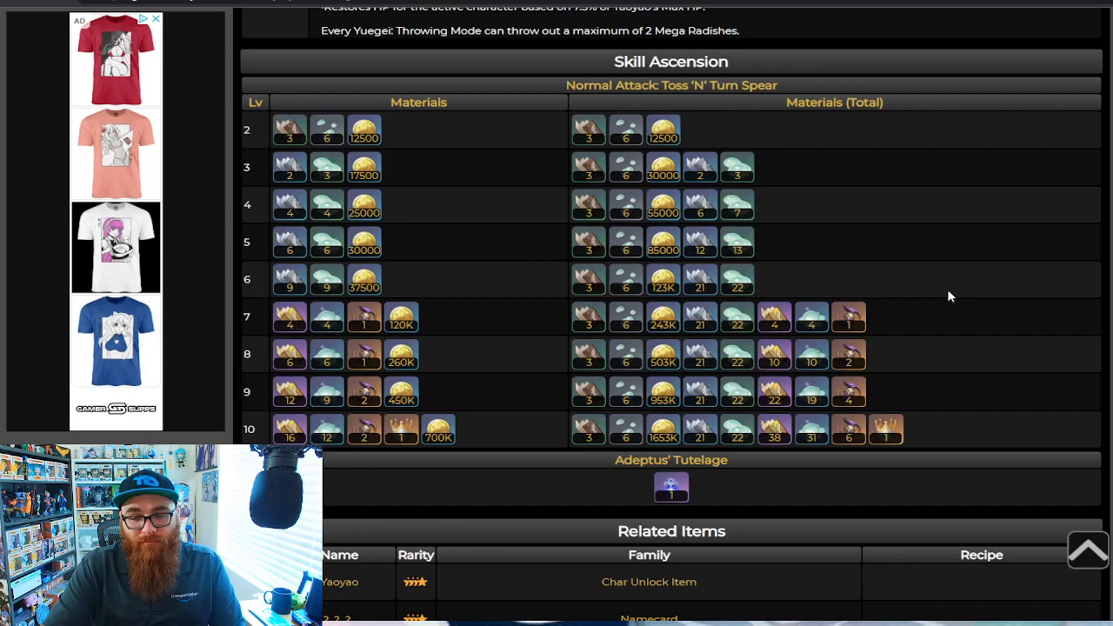
mouse_move(940, 253)
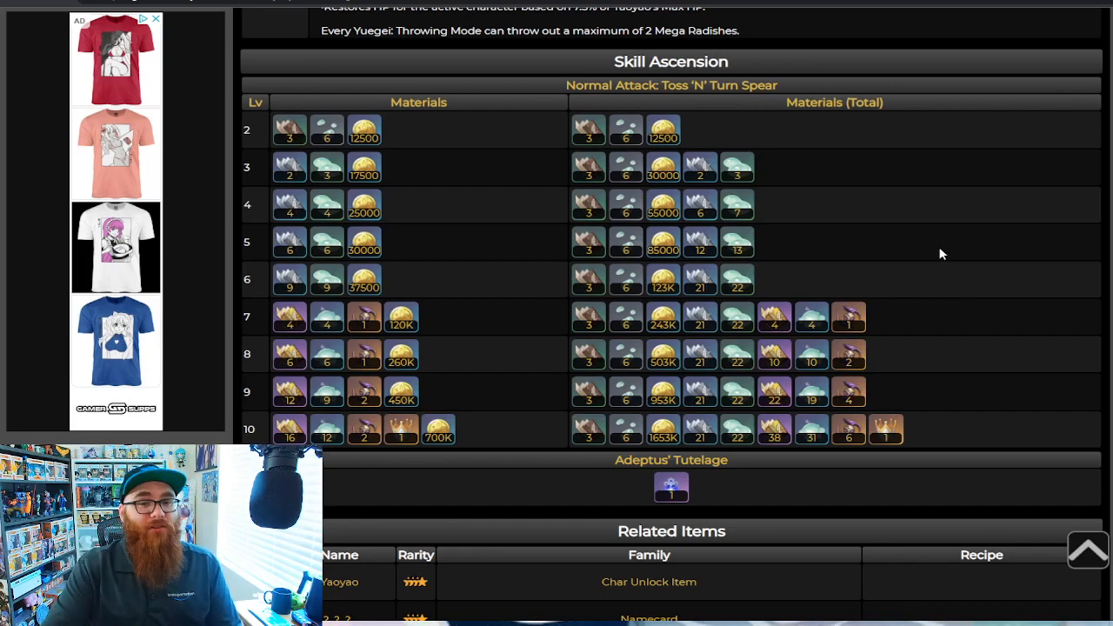
mouse_move(539, 283)
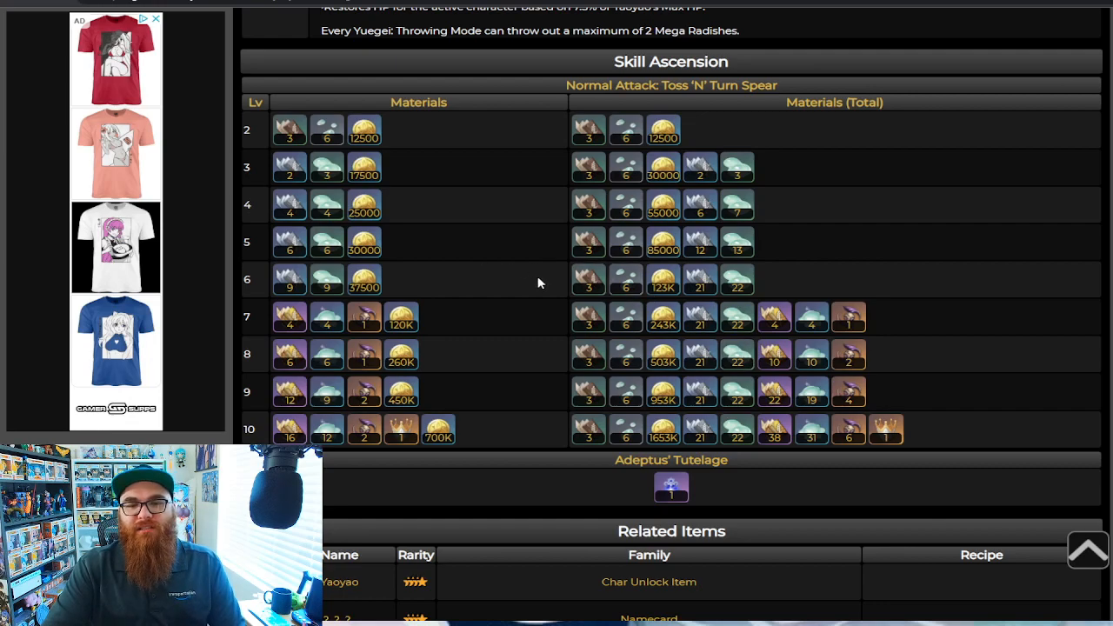
mouse_move(626, 437)
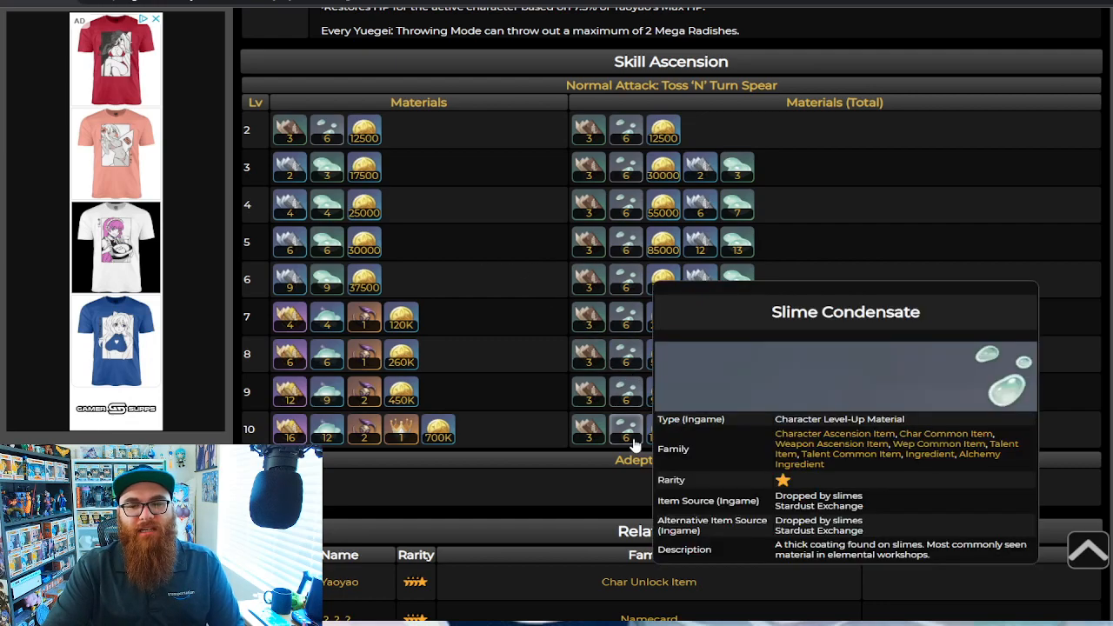
mouse_move(630, 445)
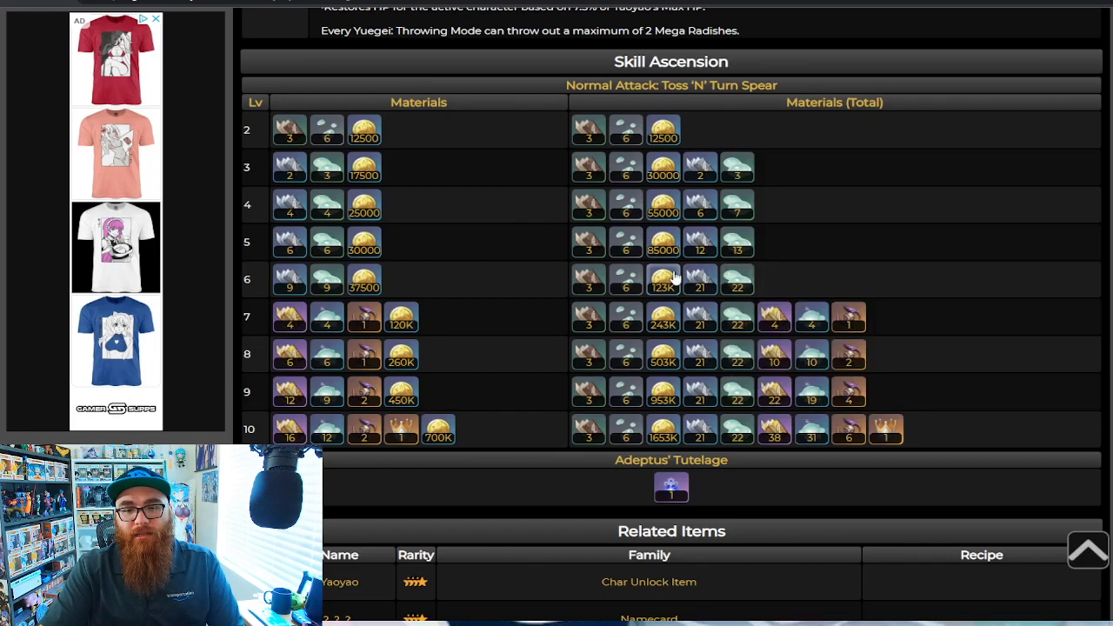
mouse_move(738, 279)
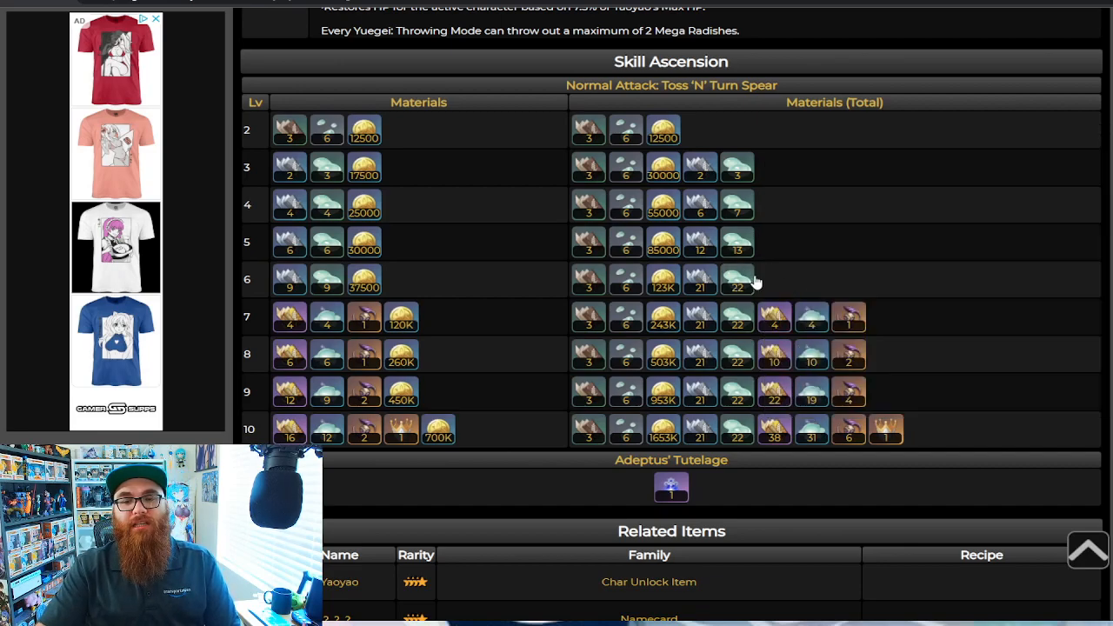
mouse_move(737, 283)
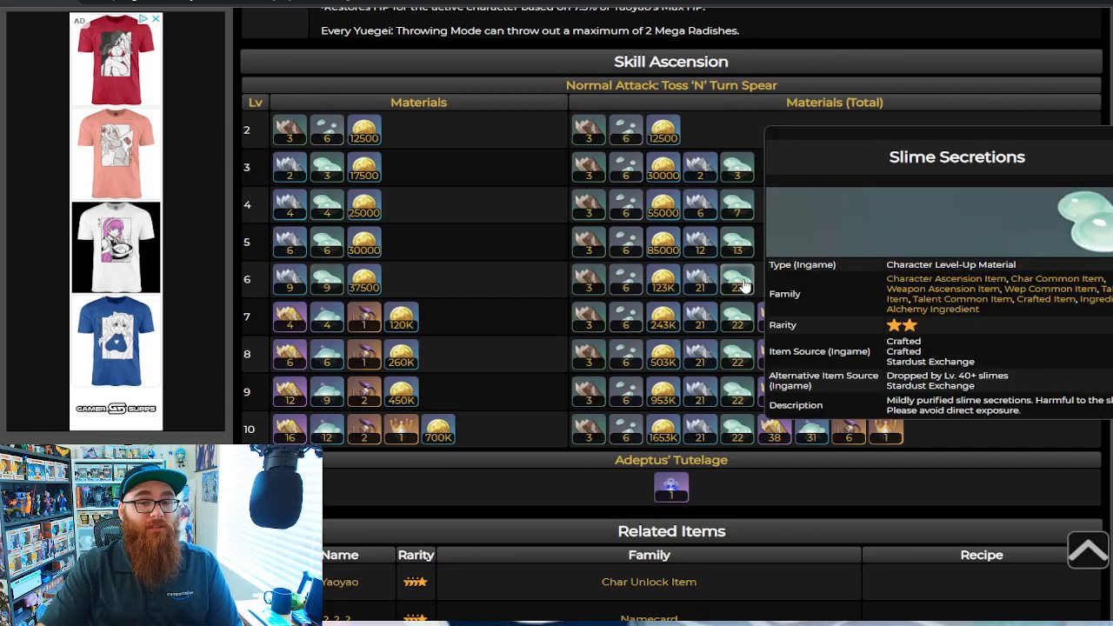
mouse_move(755, 452)
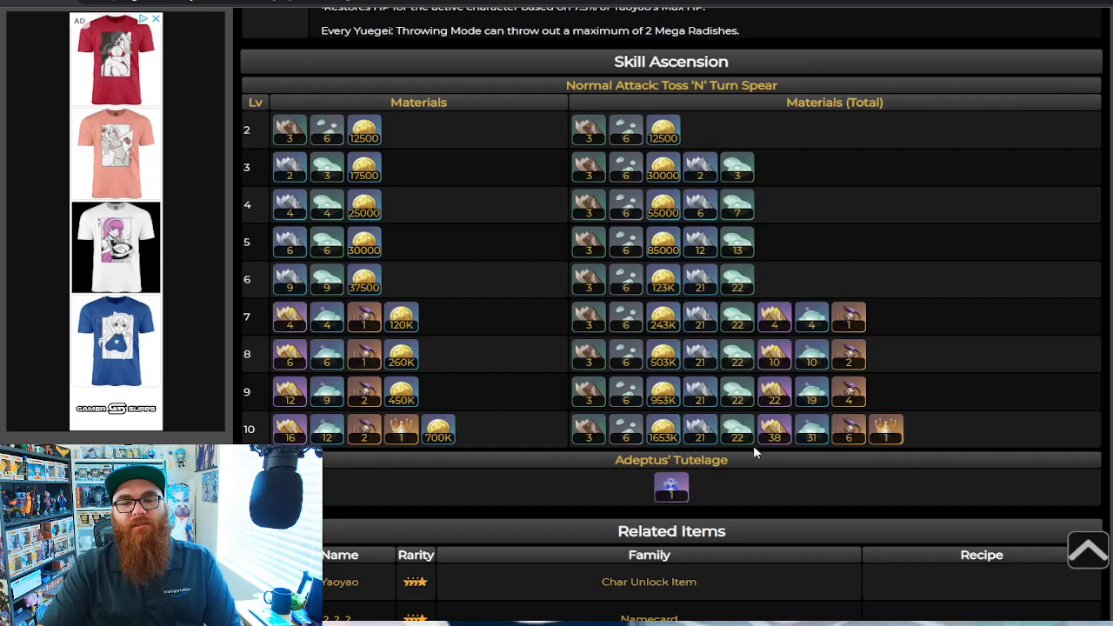
mouse_move(812, 428)
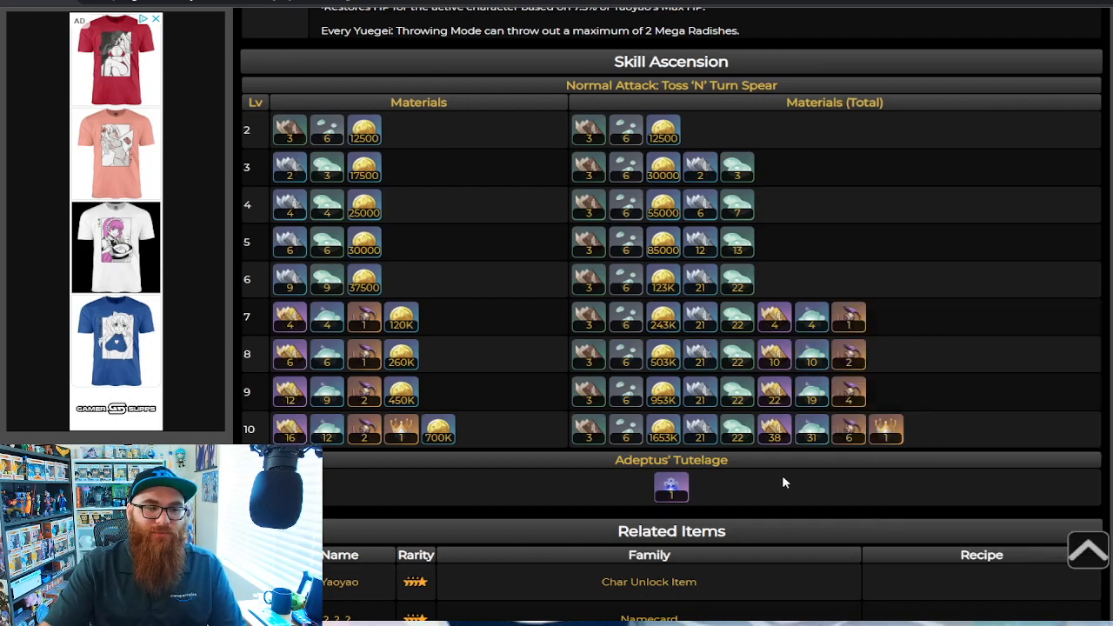
mouse_move(920, 440)
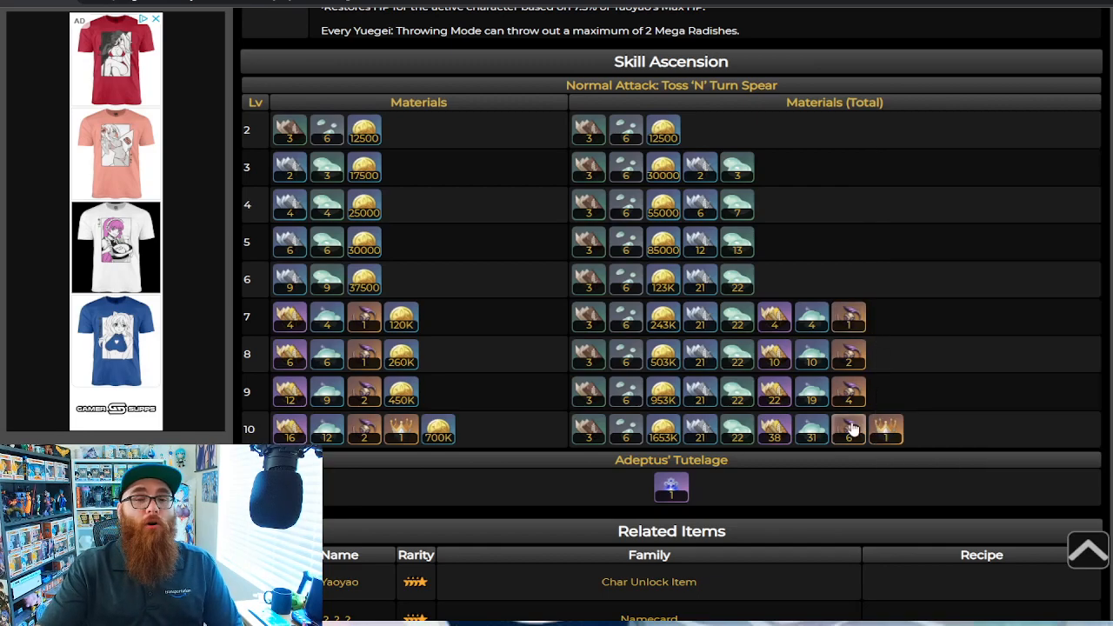
mouse_move(848, 426)
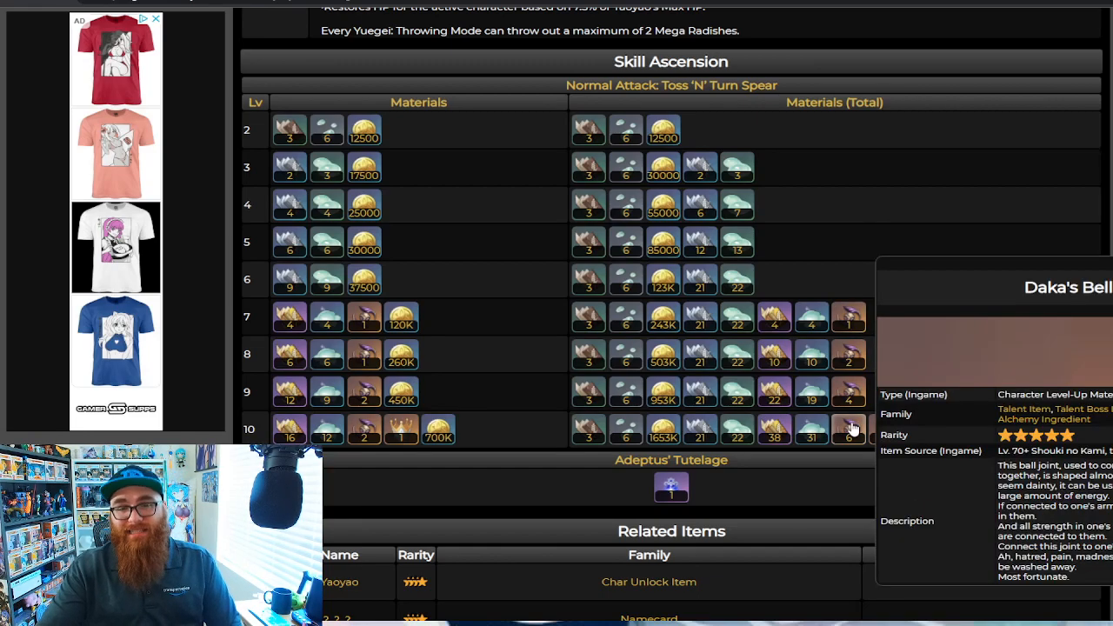